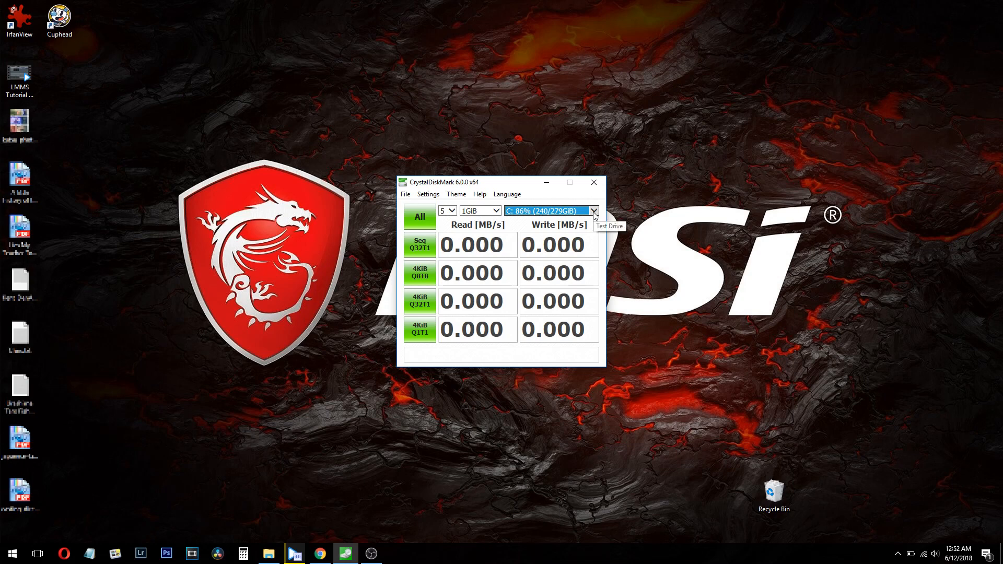
Target the empty F: drive (0/1908GiB) and start the All benchmark run.
left_click(594, 213)
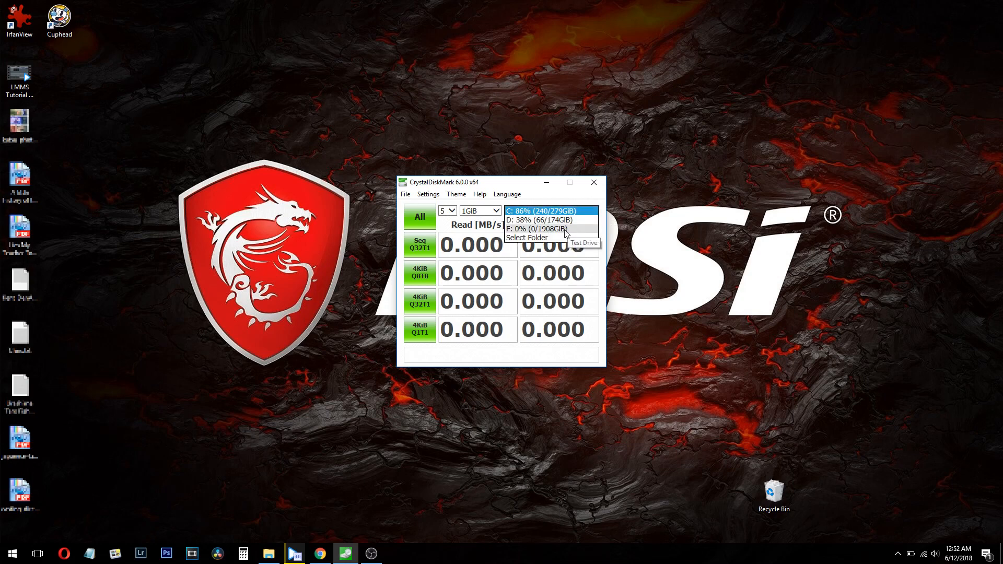
left_click(535, 229)
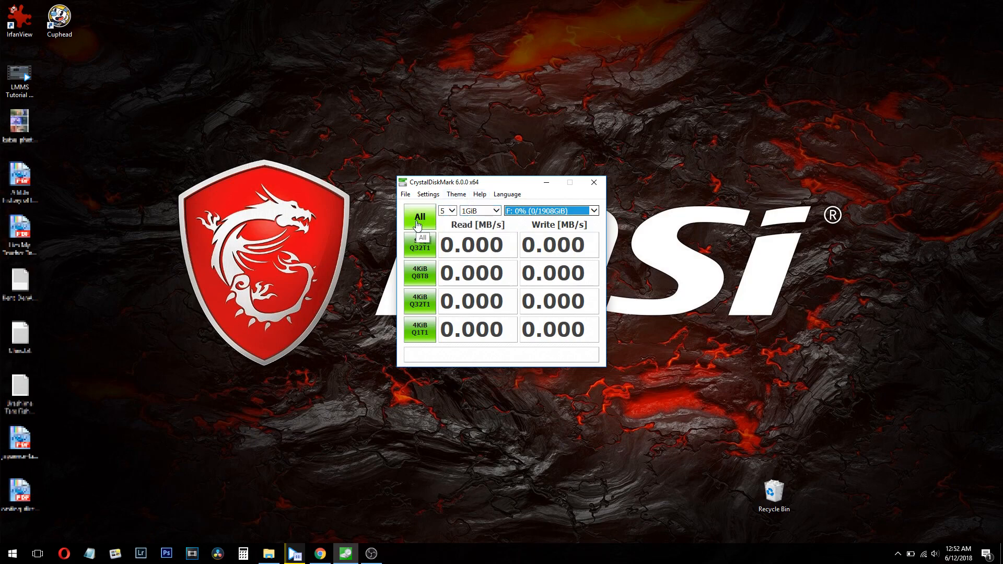
left_click(419, 218)
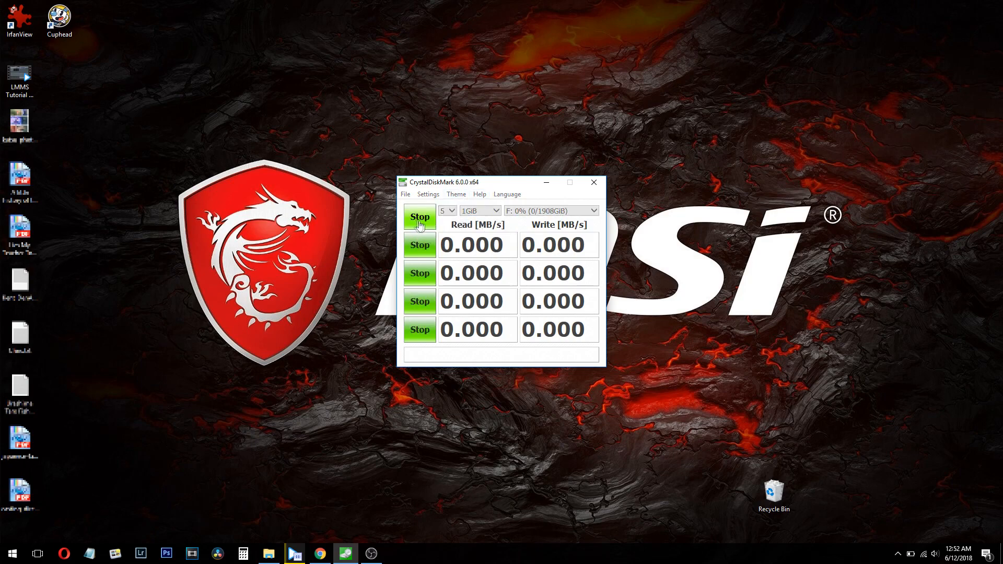